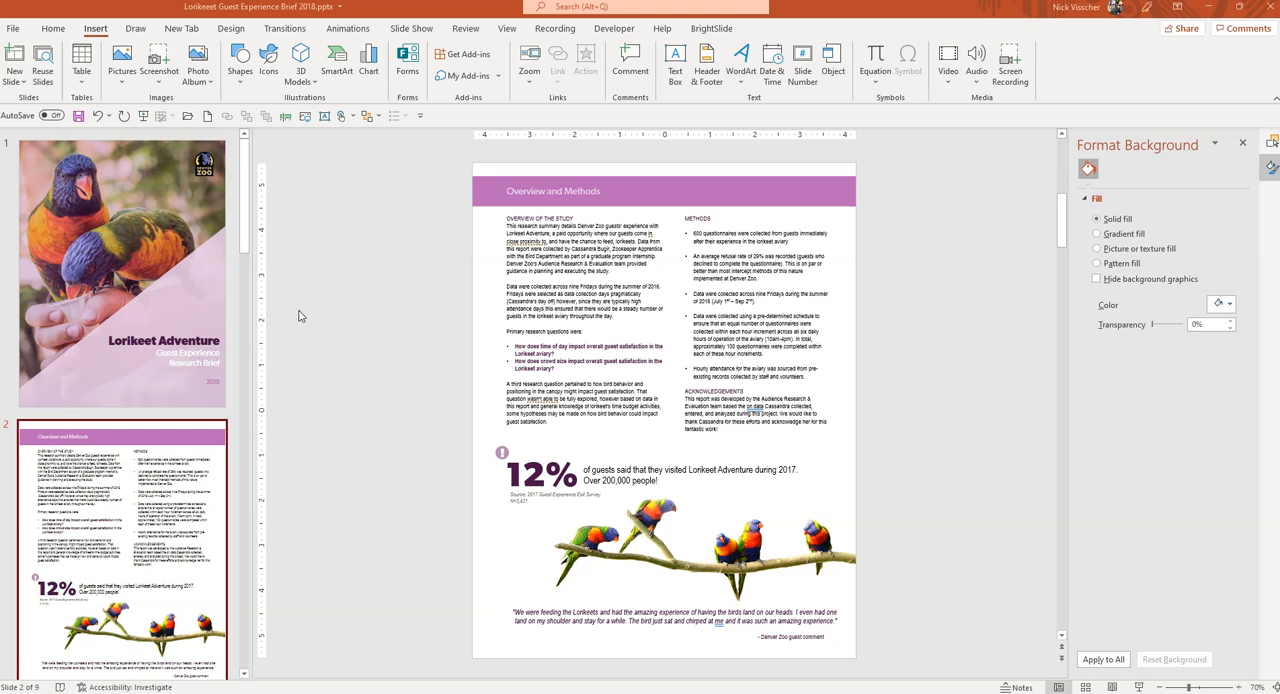
Add two new blank slides after the Overview and Methods slide
scroll("down", 3)
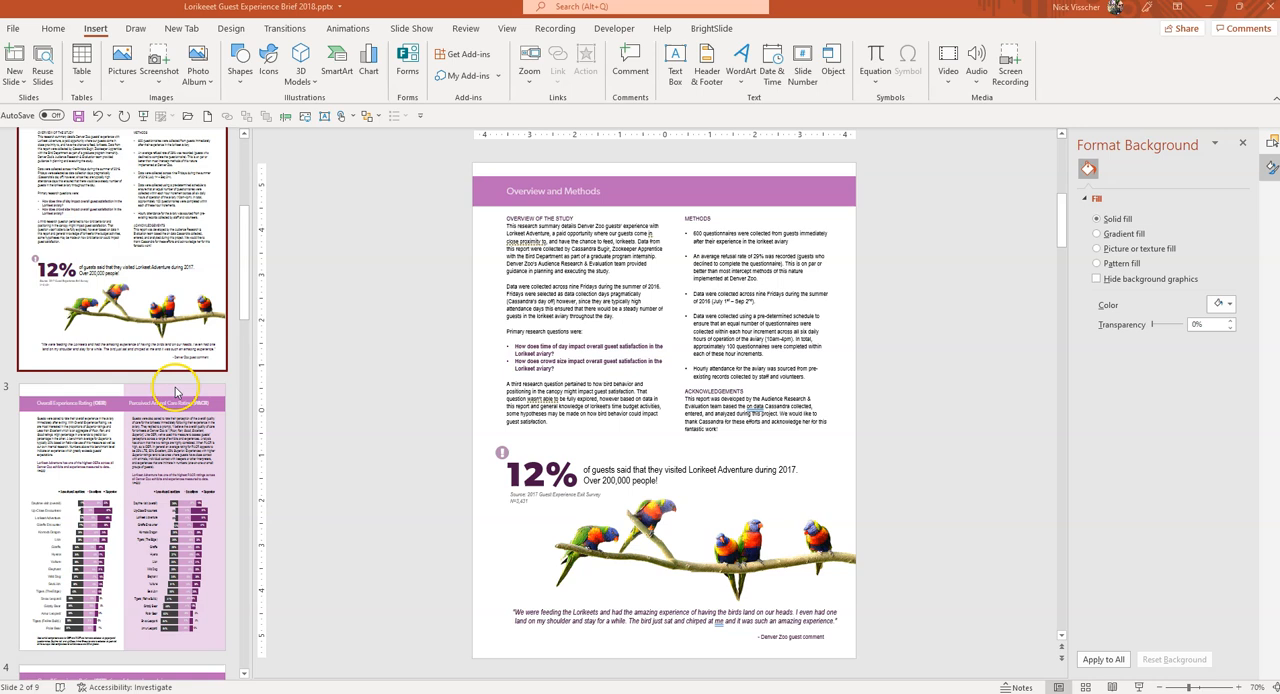
scroll("down", 3)
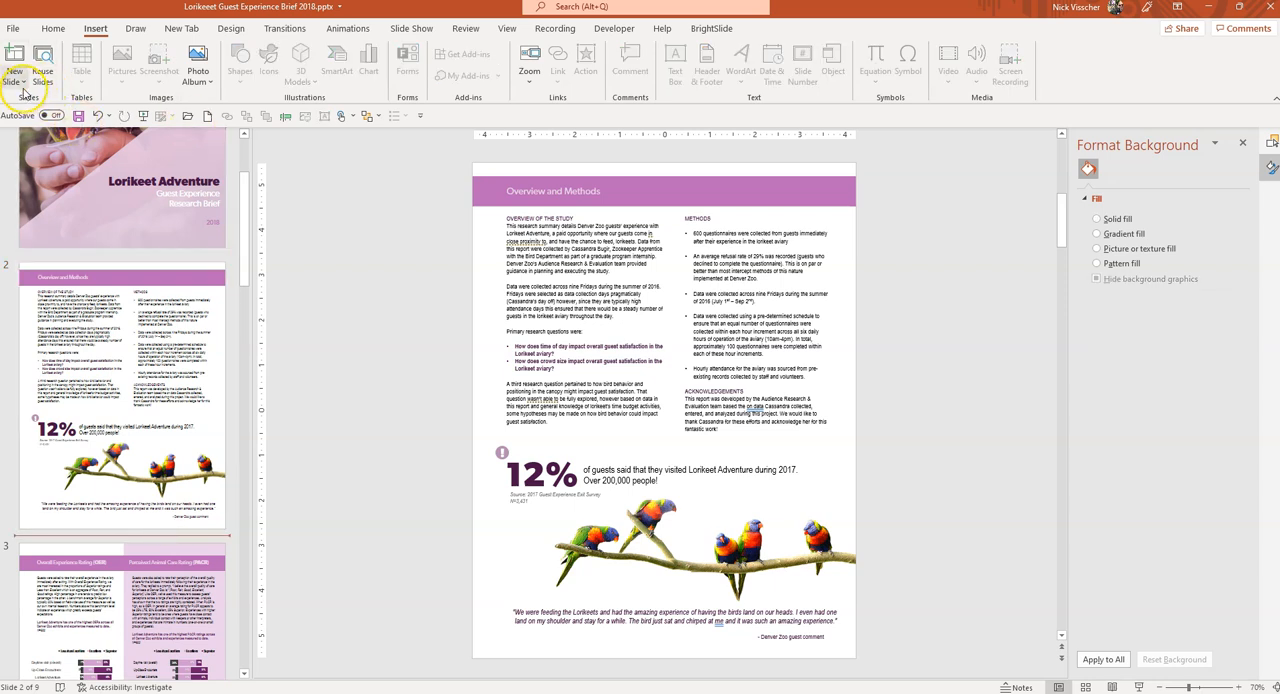
left_click(14, 75)
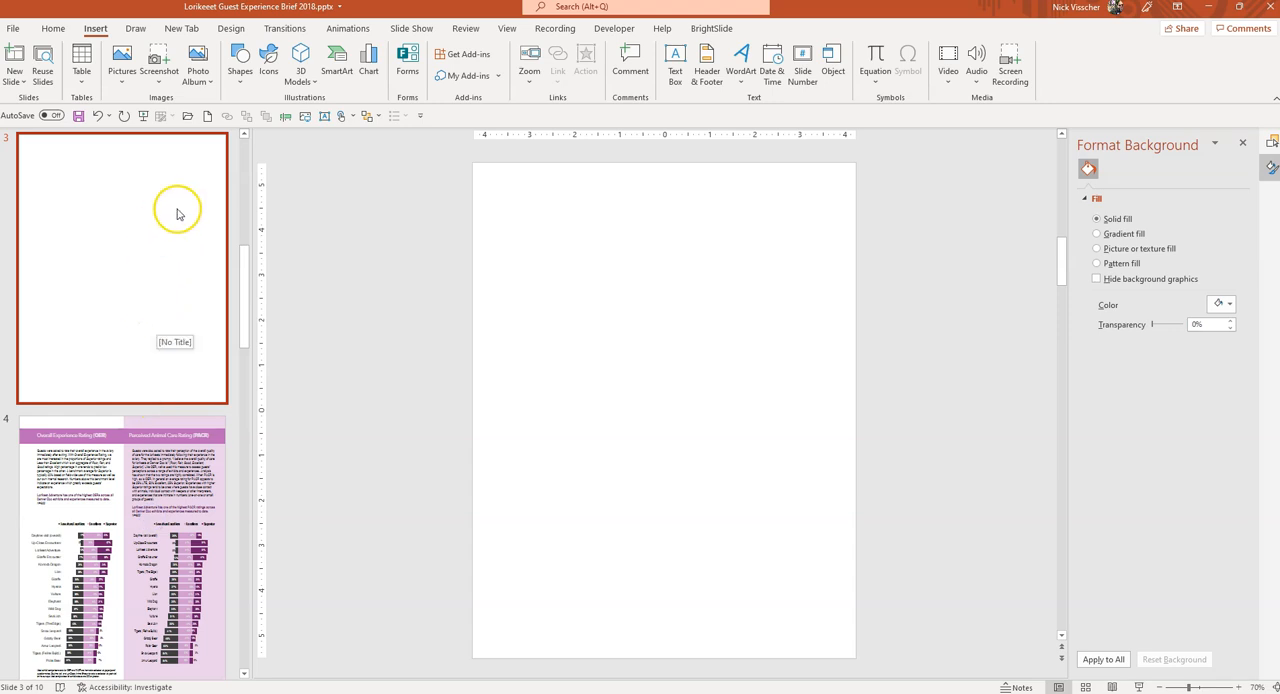
left_click(14, 60)
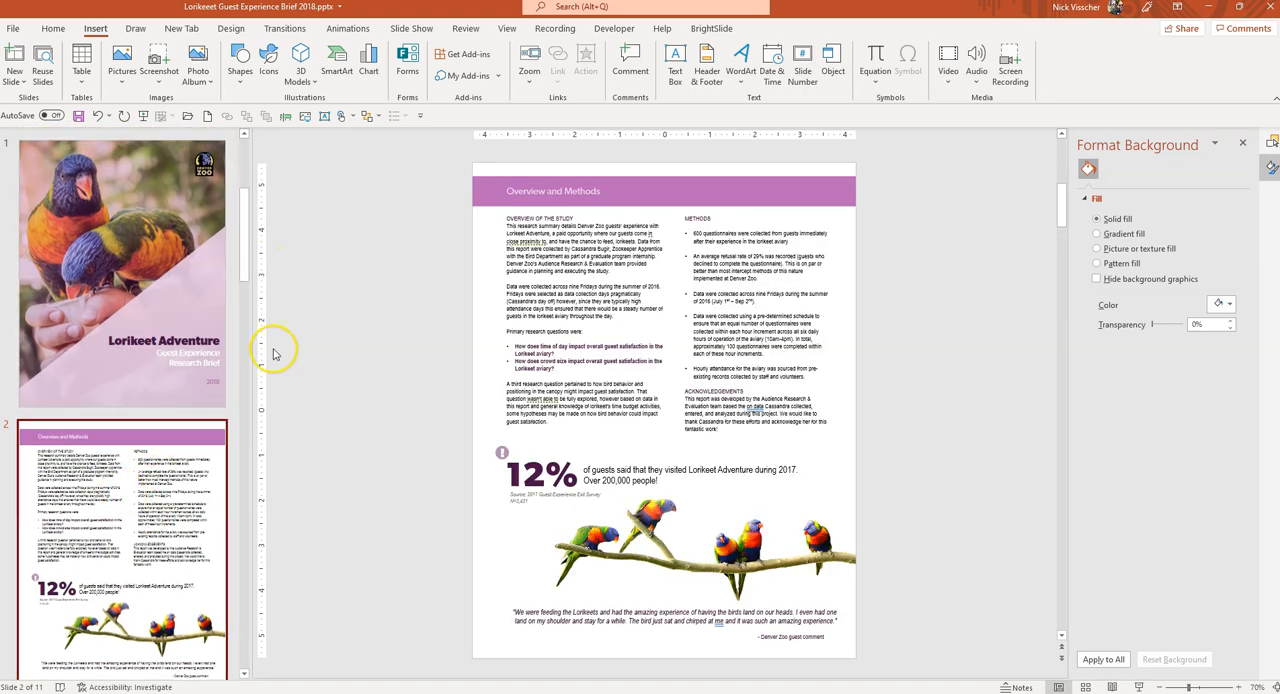
mouse_move(428, 459)
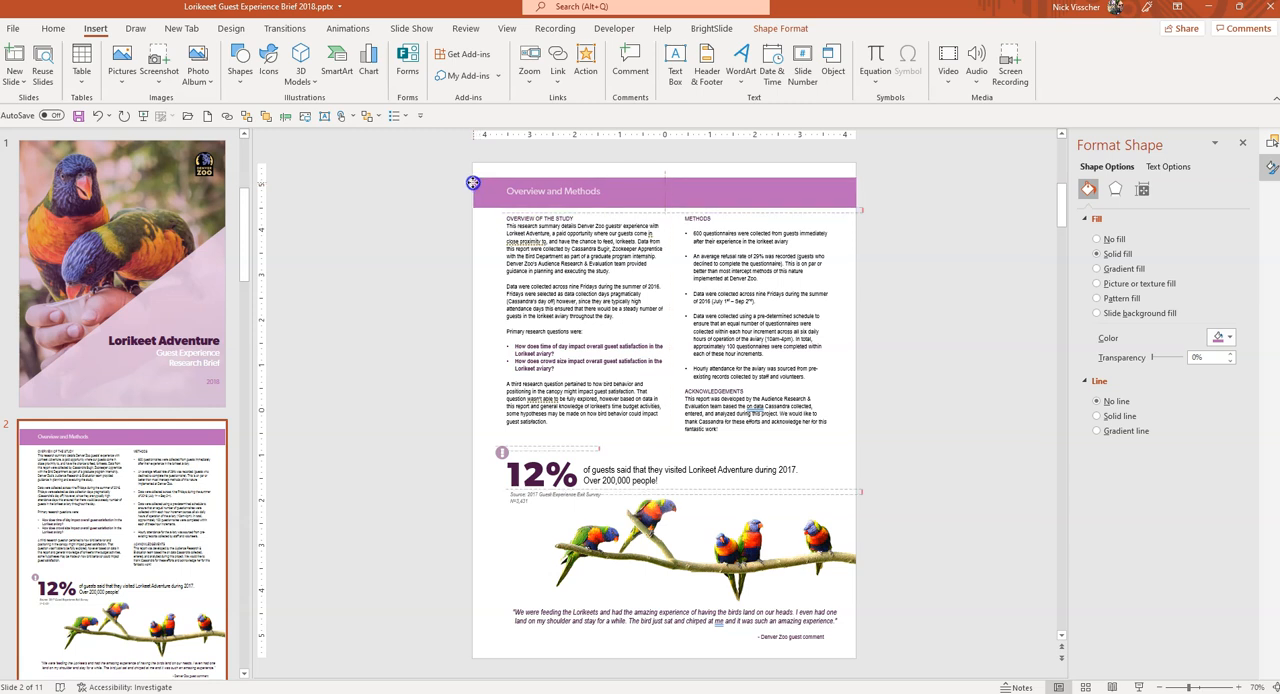
Copy the purple Overview and Methods header bar onto the new blank slides
left_click(553, 191)
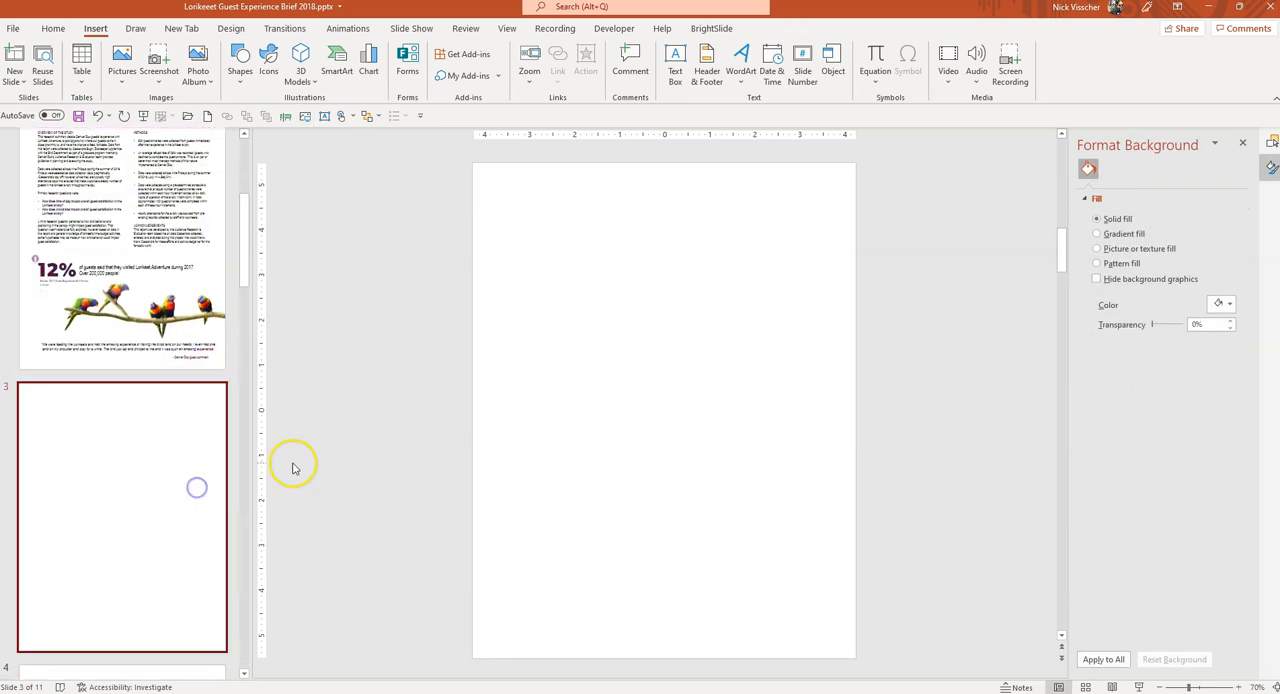
mouse_move(830, 264)
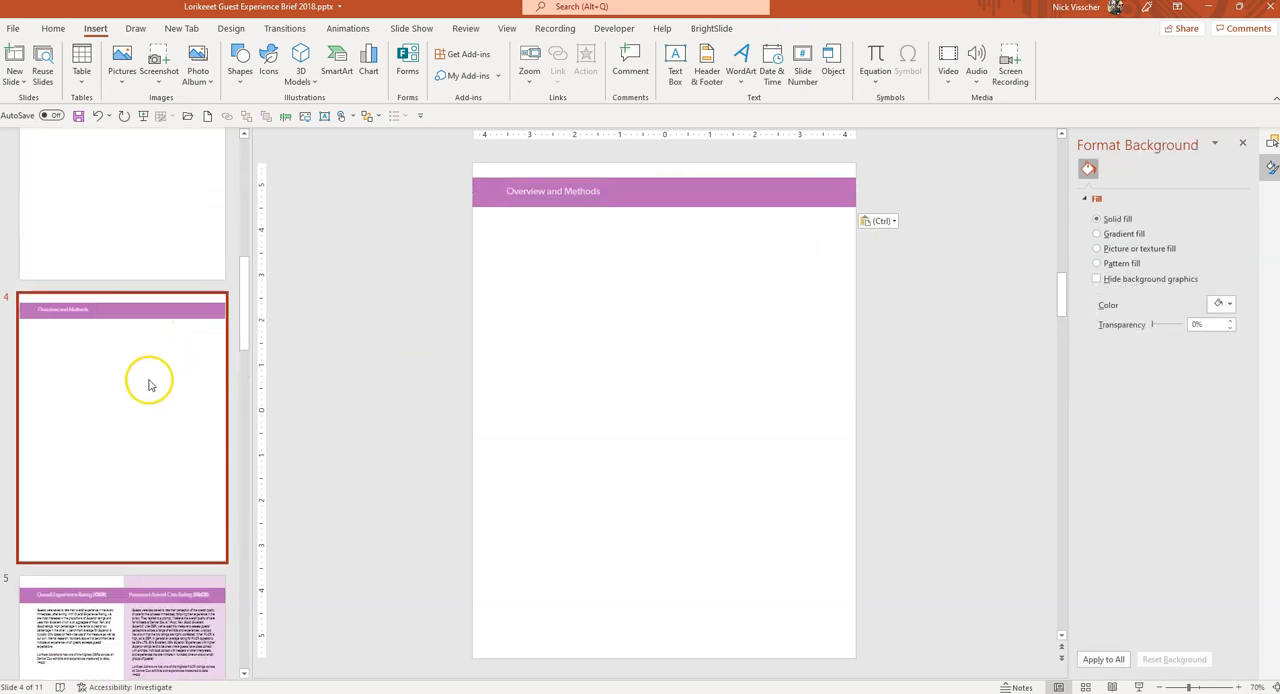
scroll("down", 3)
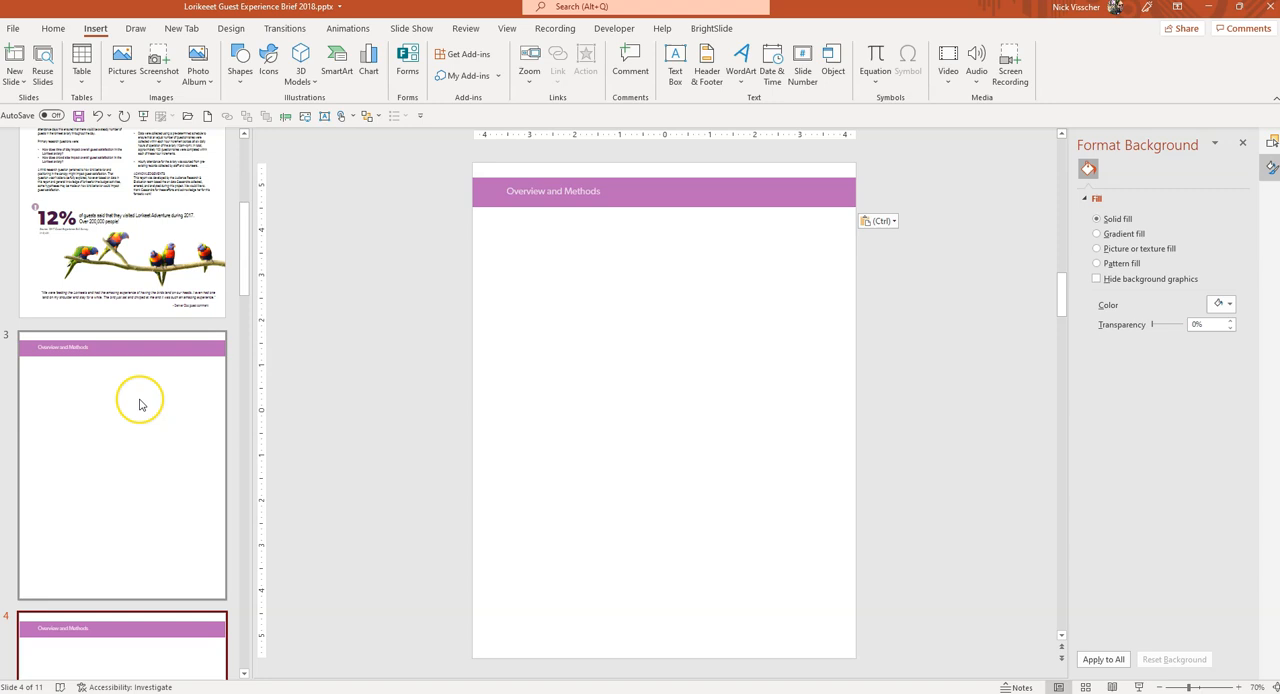
mouse_move(140, 405)
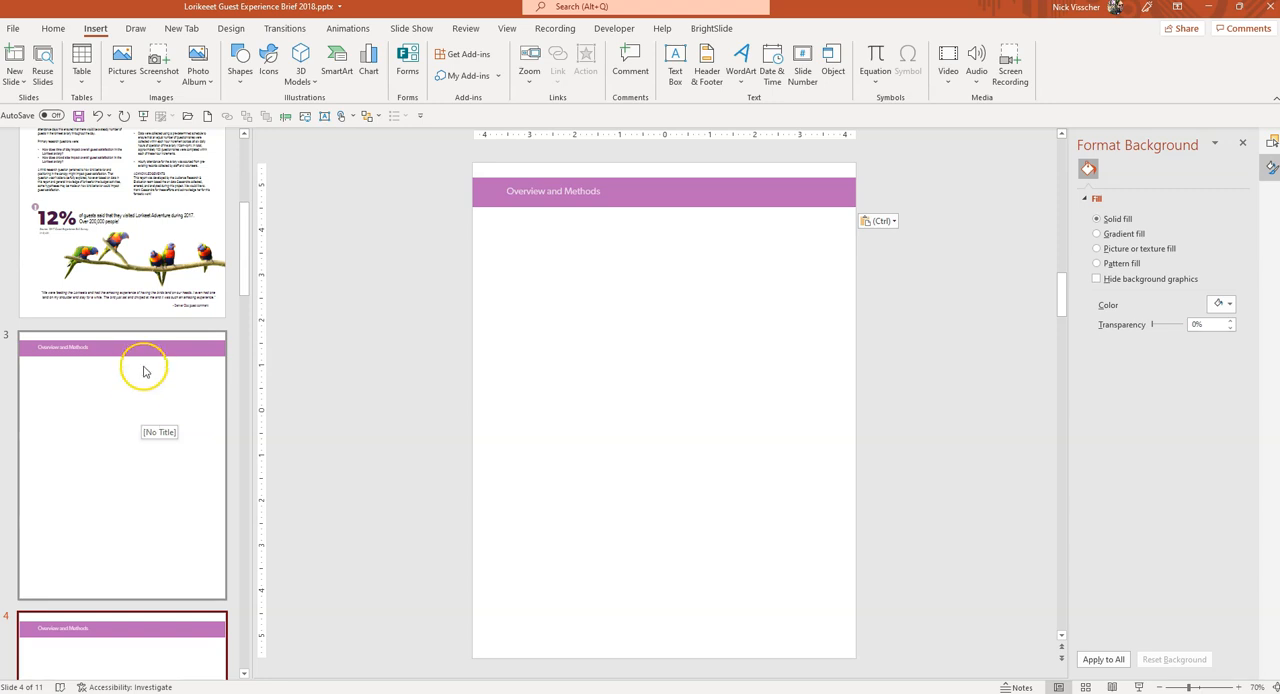
left_click(120, 463)
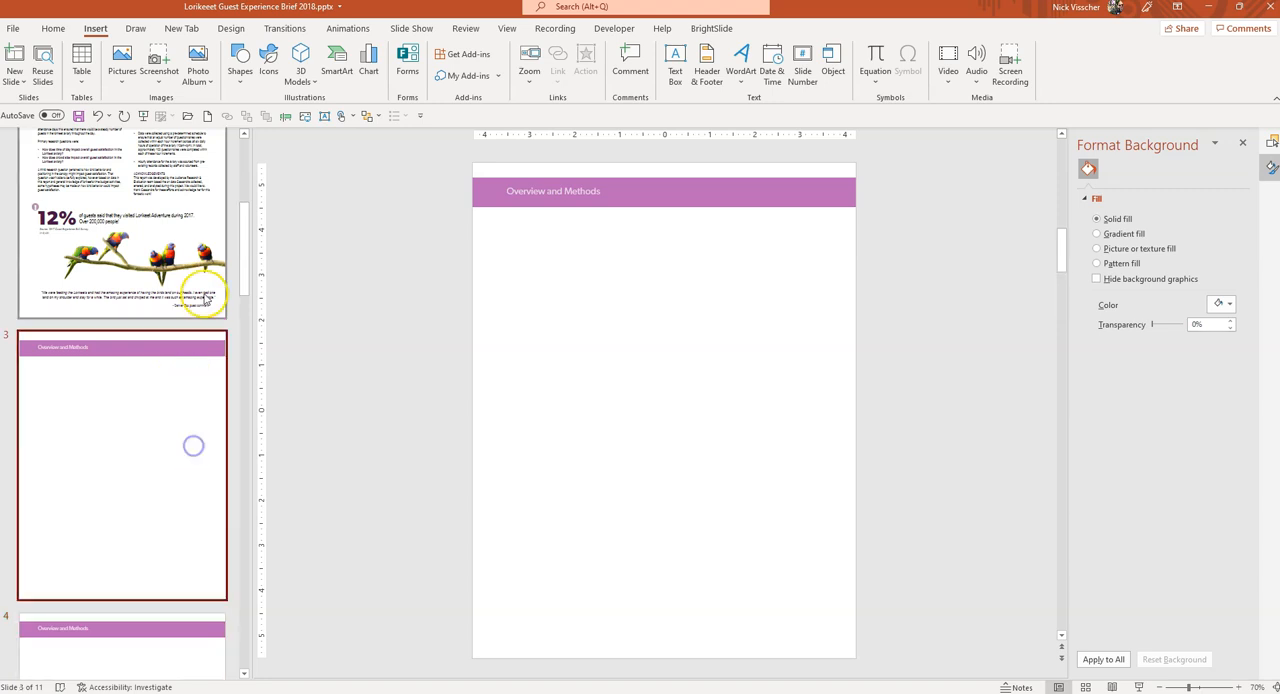
scroll("down", 3)
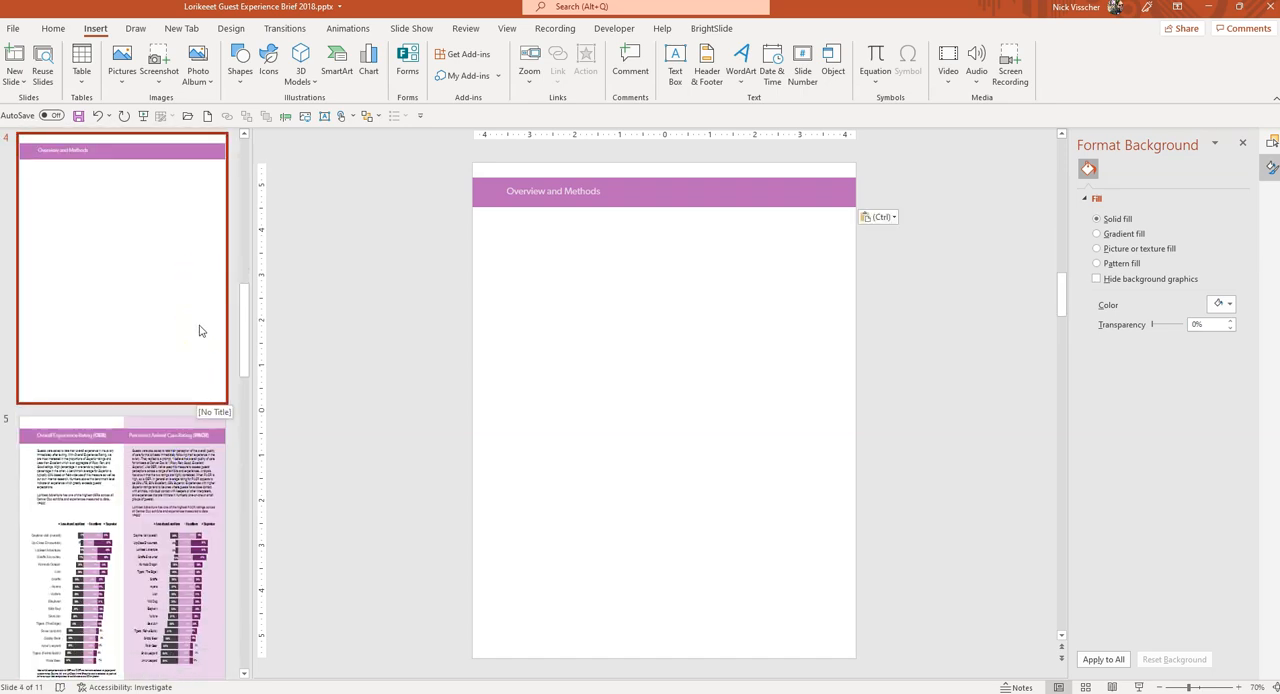
mouse_move(283, 134)
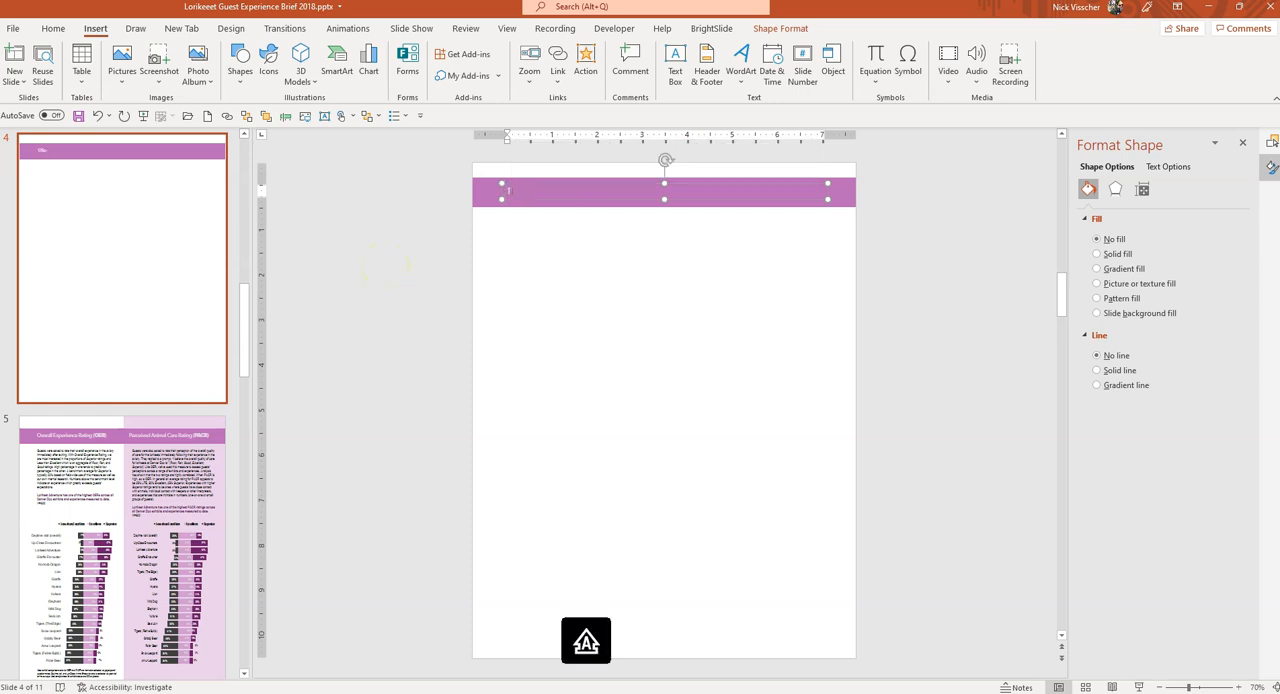
Retype the slide 4 header as 'TITLE OF MY PAGE HERE'
type("TITLE OF MY ERF")
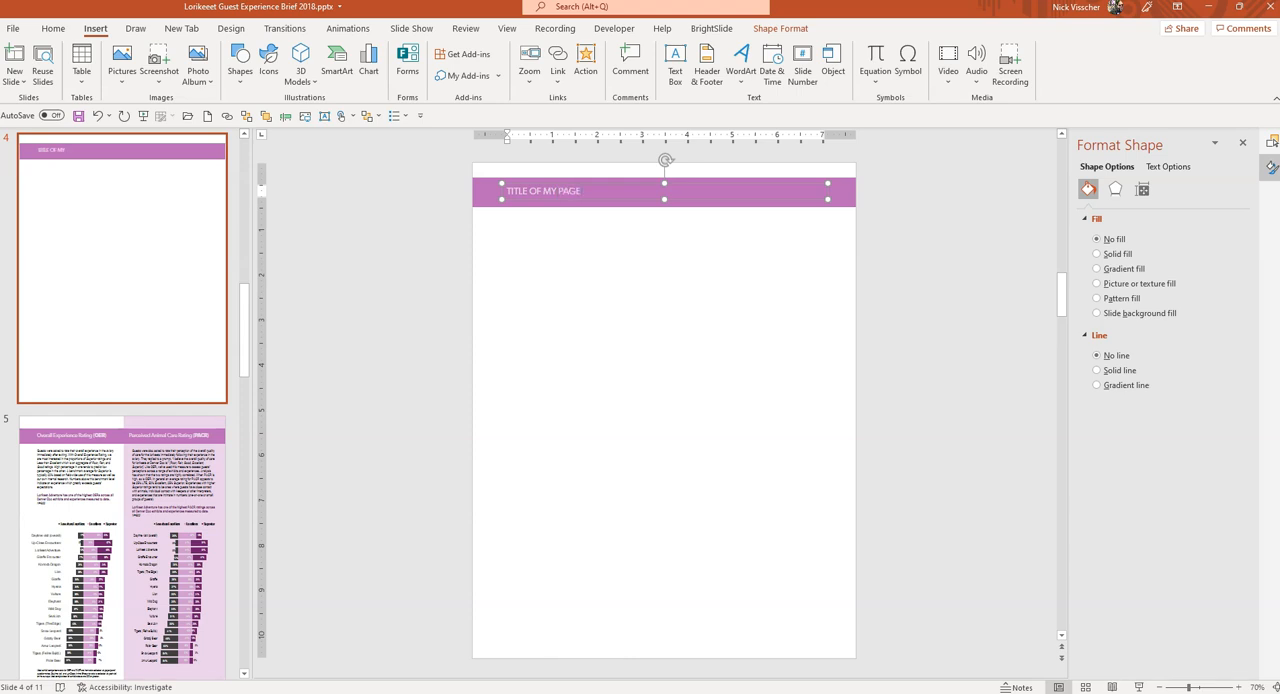
type("HERE")
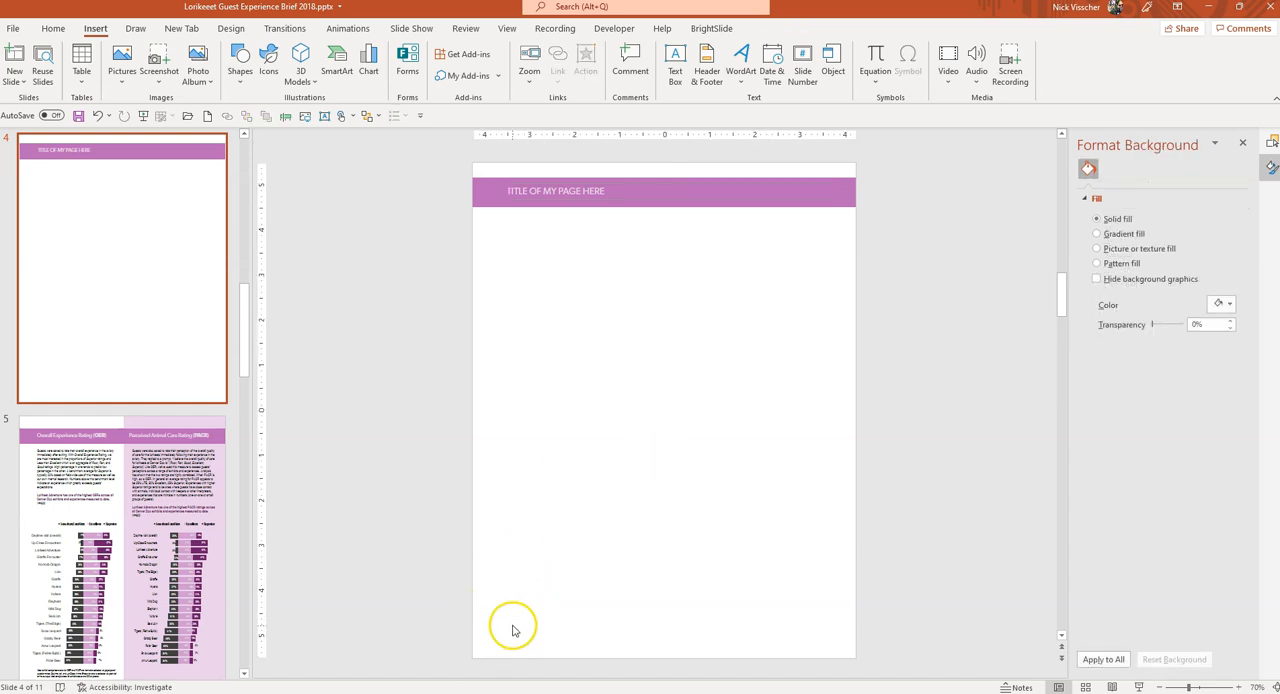
mouse_move(224, 82)
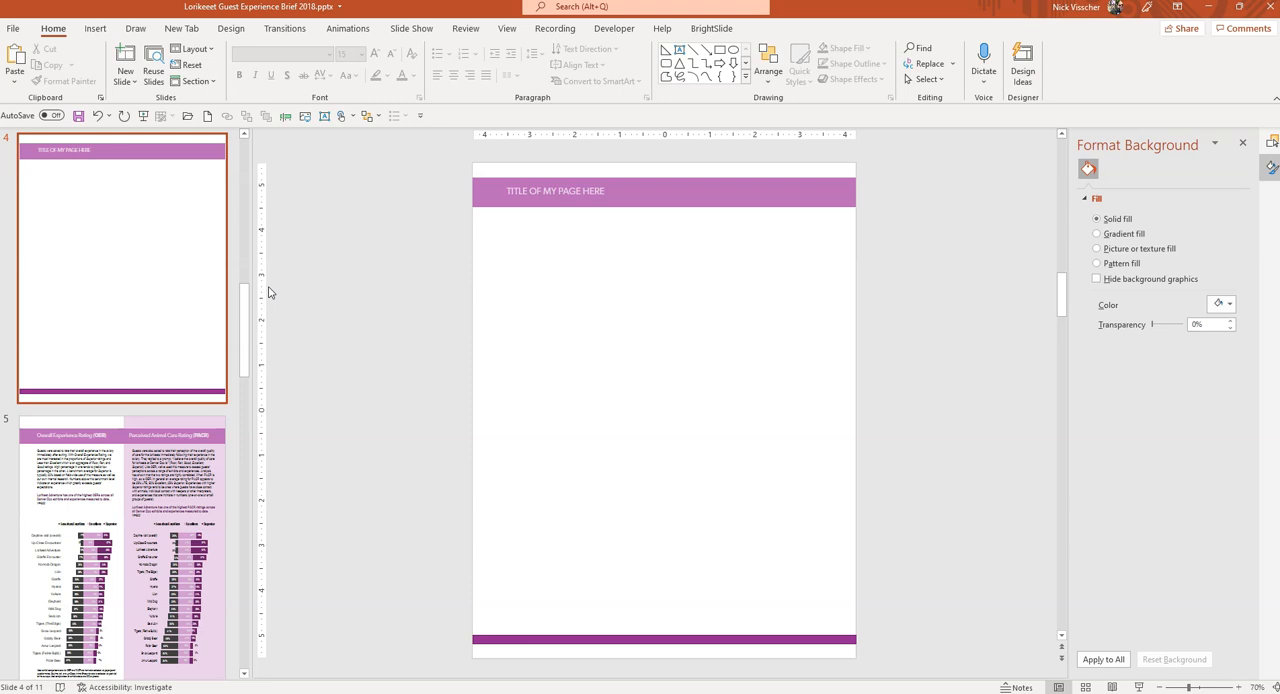
mouse_move(211, 266)
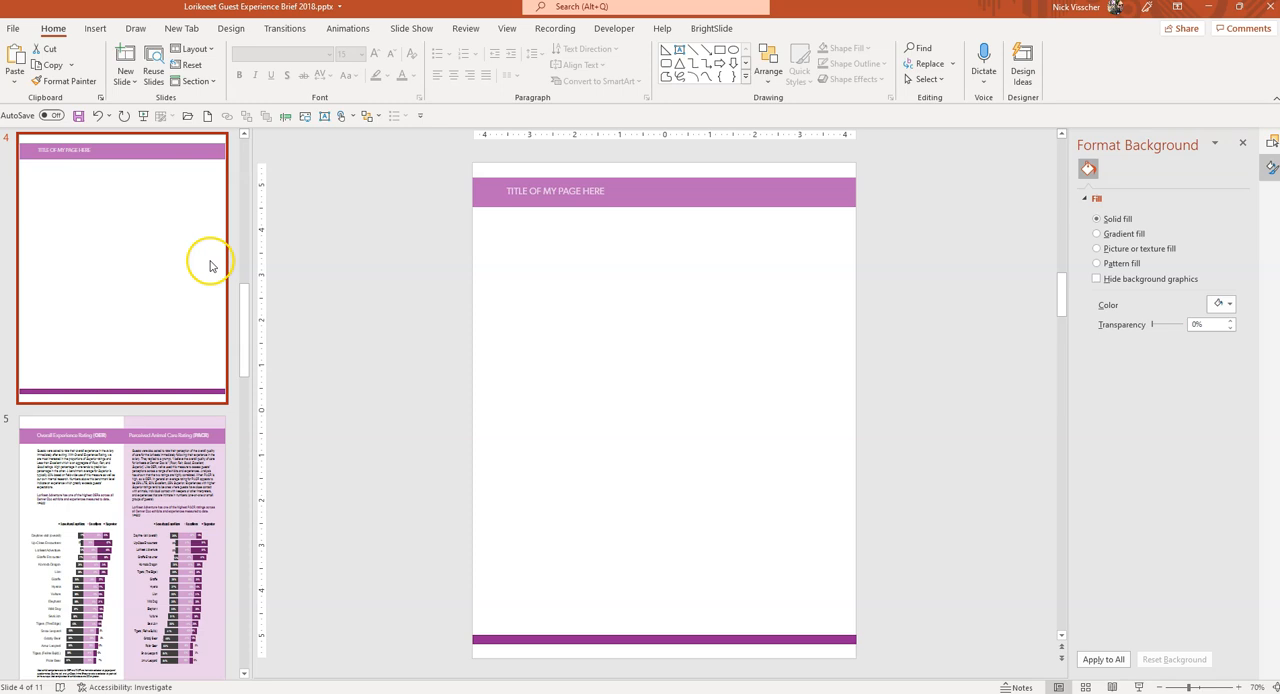
mouse_move(210, 255)
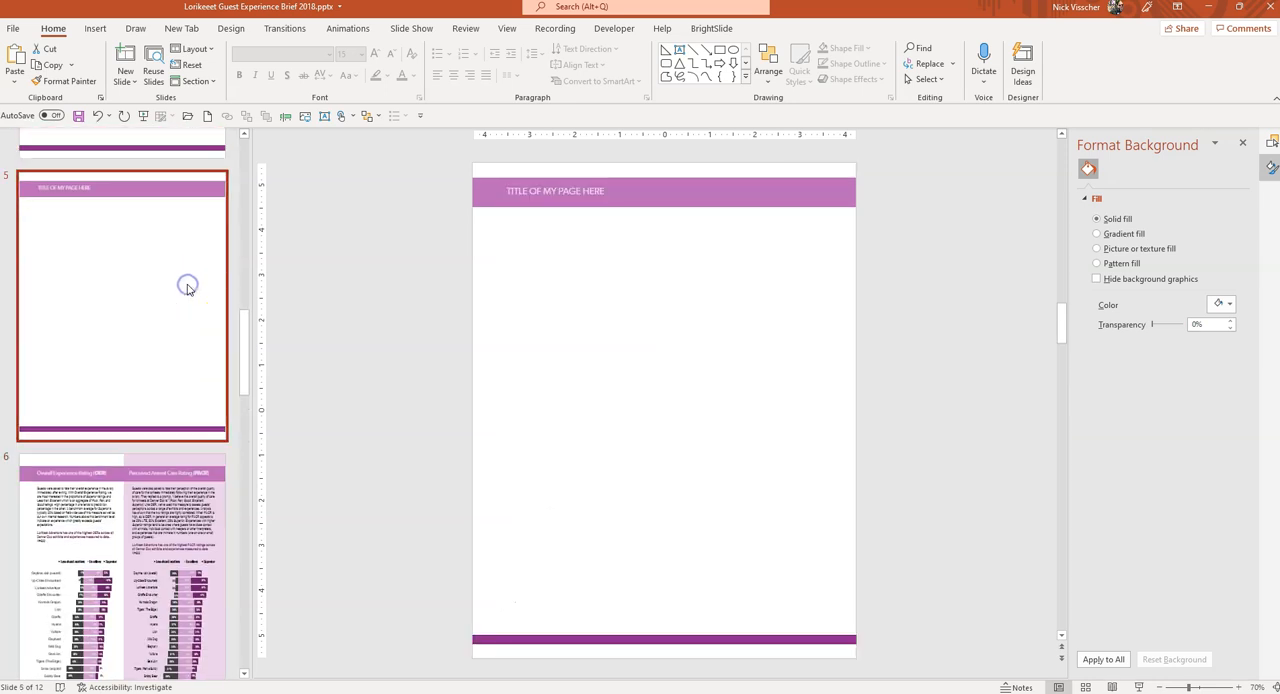
mouse_move(237, 278)
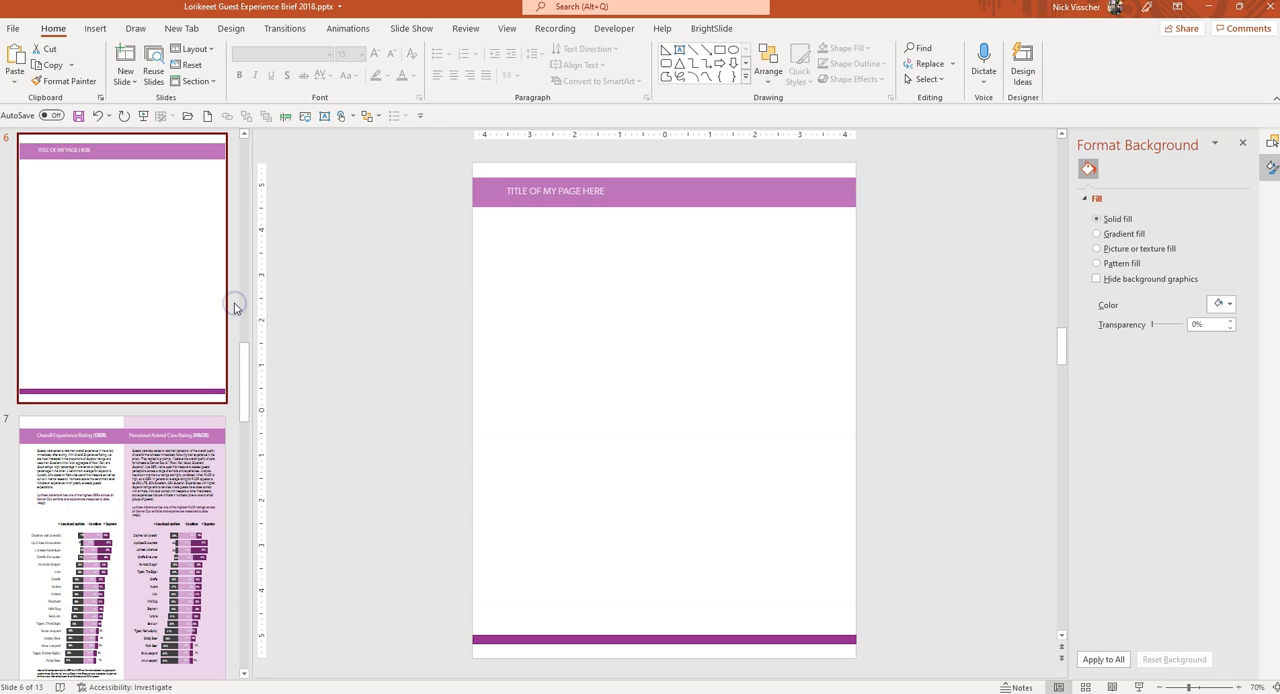
mouse_move(230, 328)
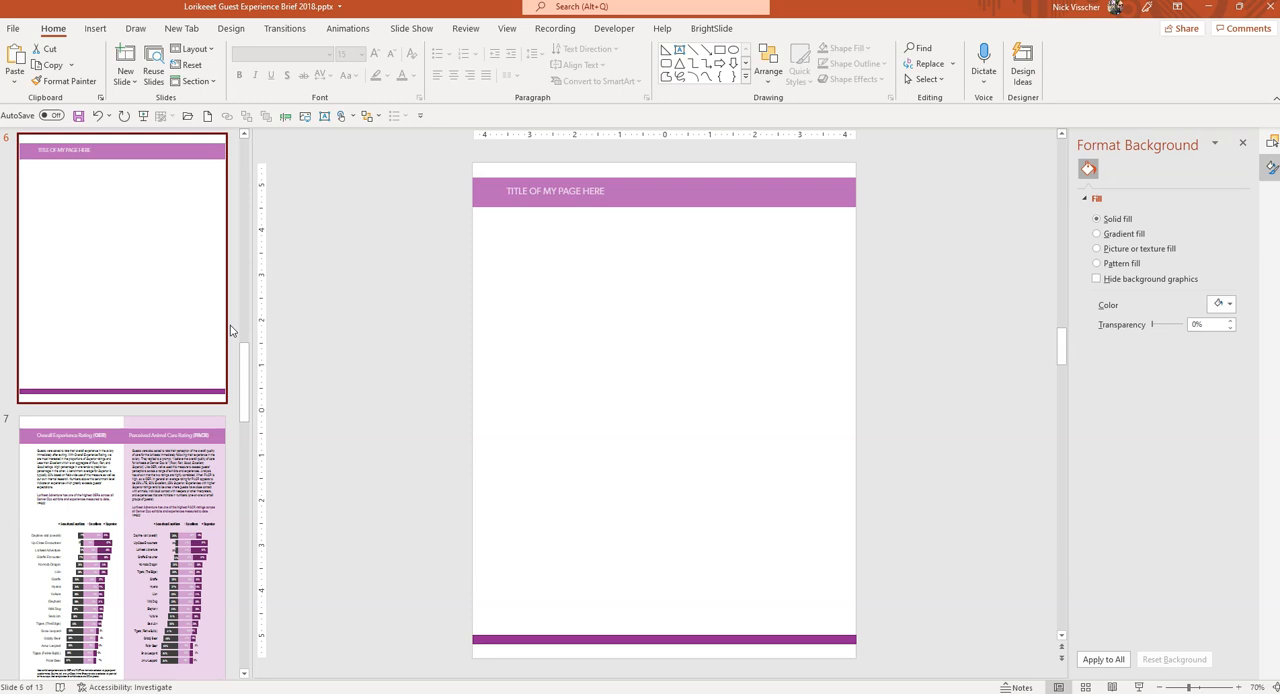
mouse_move(234, 327)
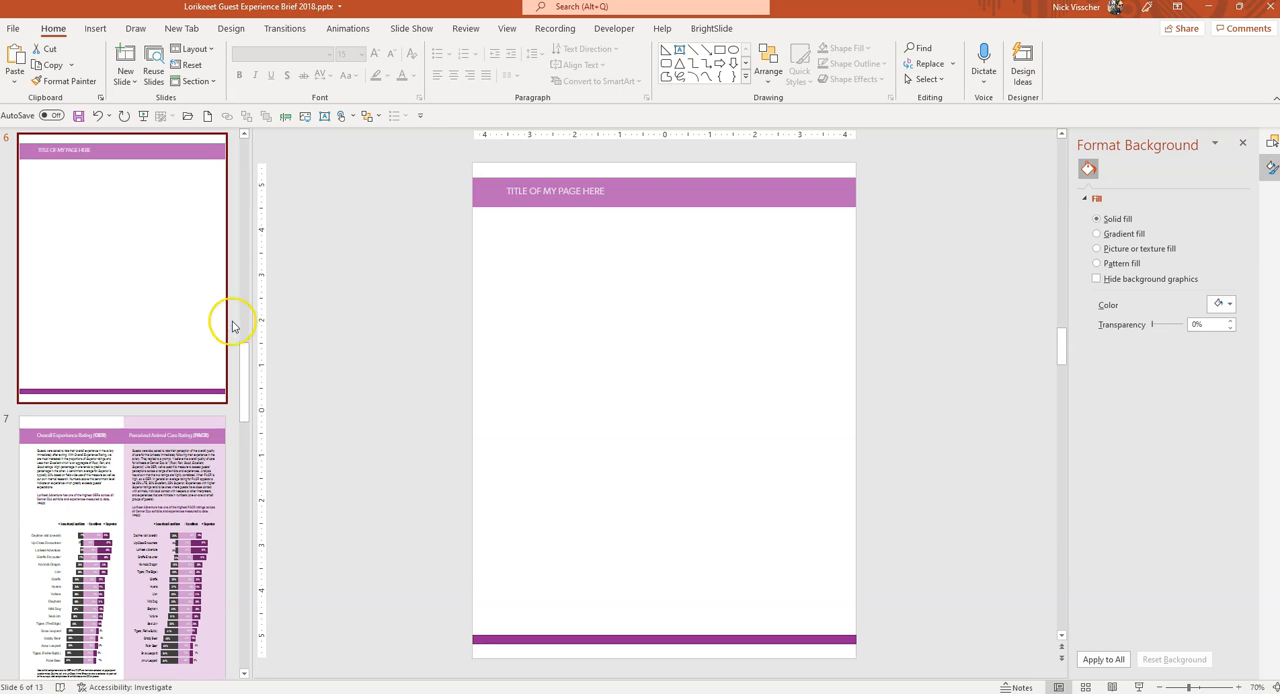